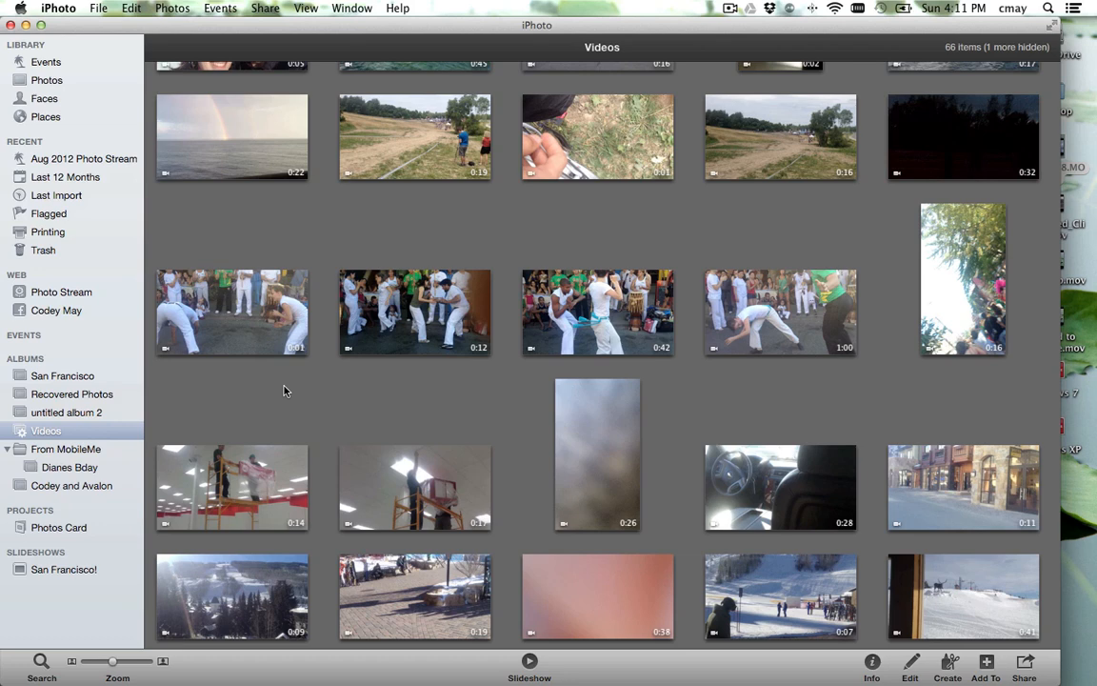
pyautogui.moveTo(247, 387)
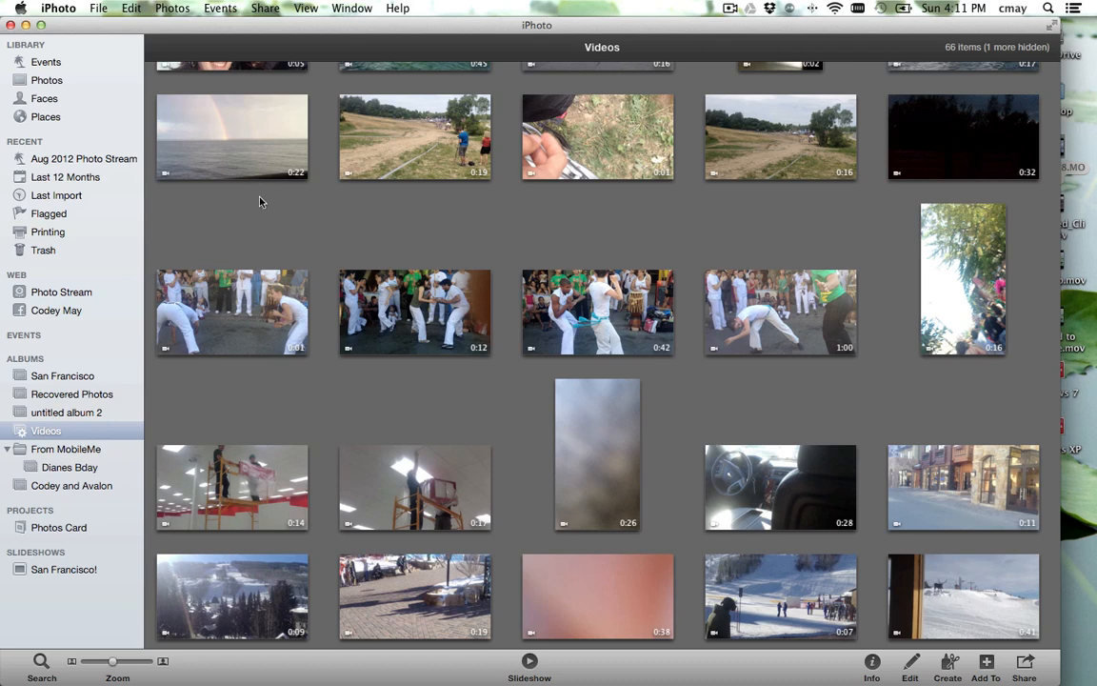
# Select the rainbow-over-the-sea clip in the Videos album for export
pyautogui.click(232, 137)
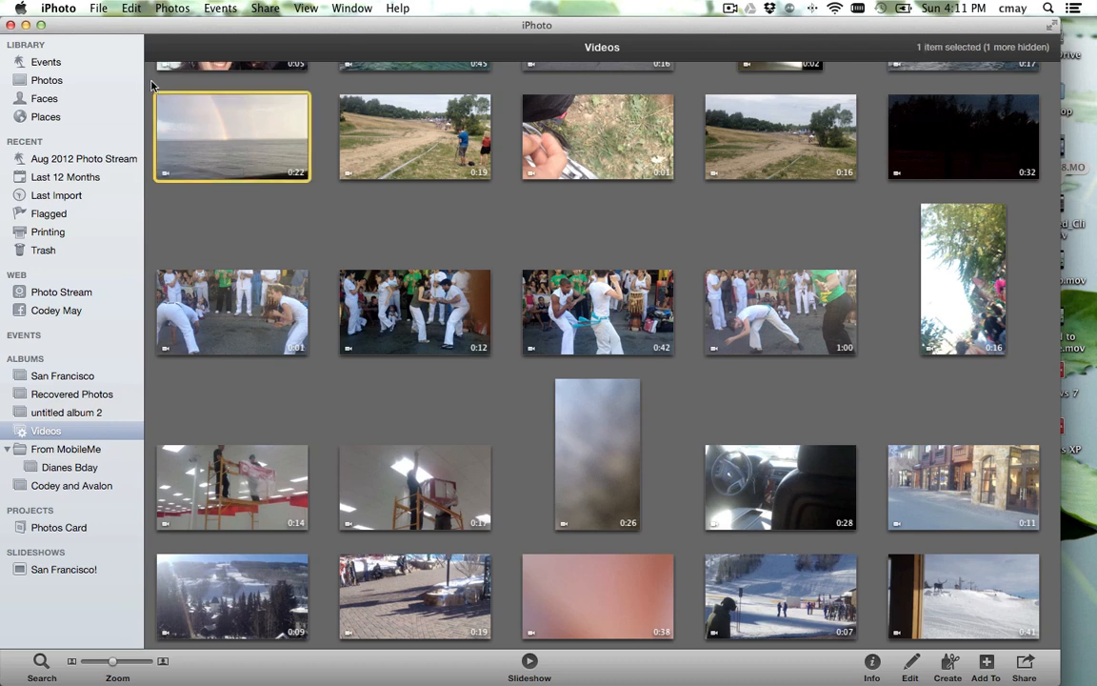
pyautogui.moveTo(324, 144)
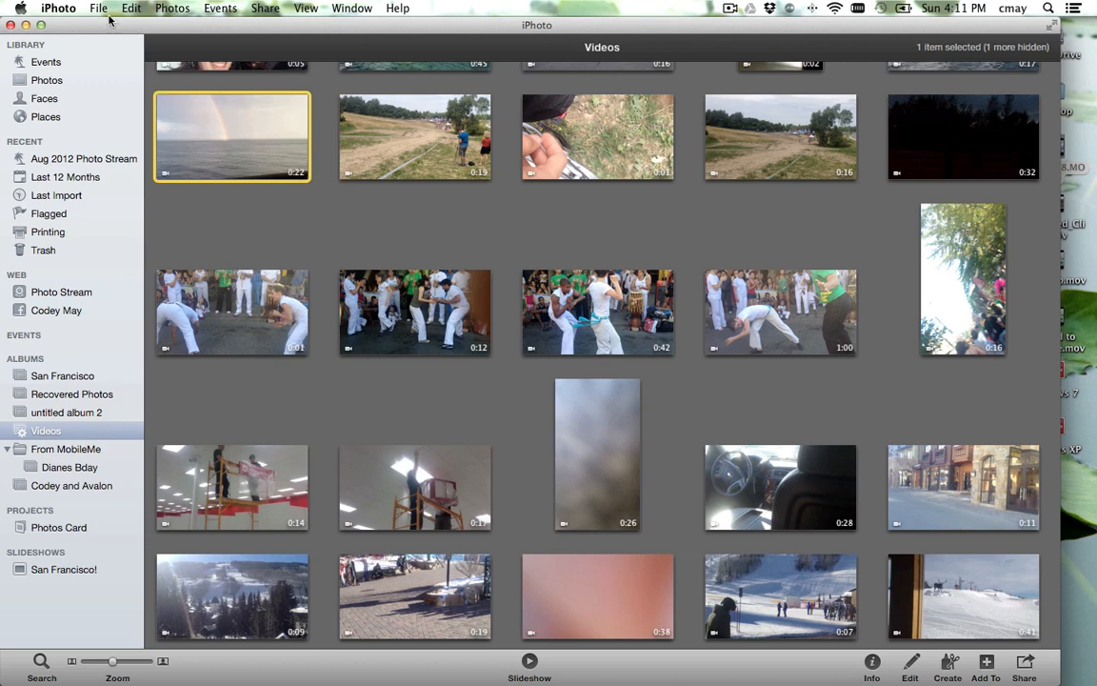
# Export the rainbow video via File > Export with Kind set to Original
pyautogui.click(99, 7)
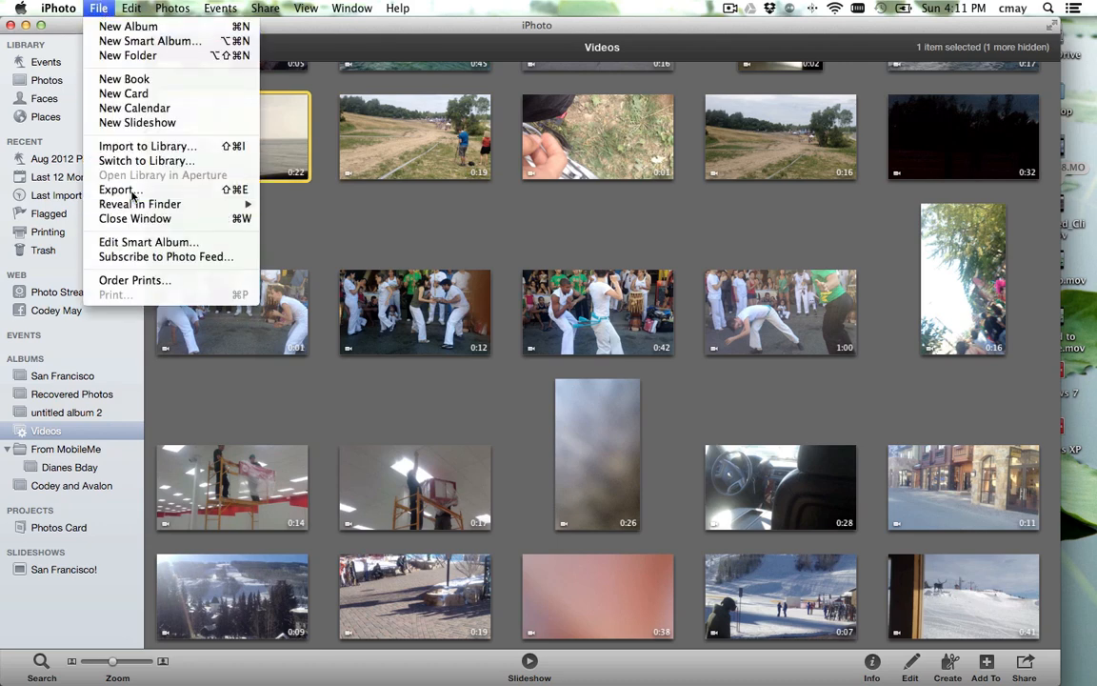
pyautogui.click(118, 190)
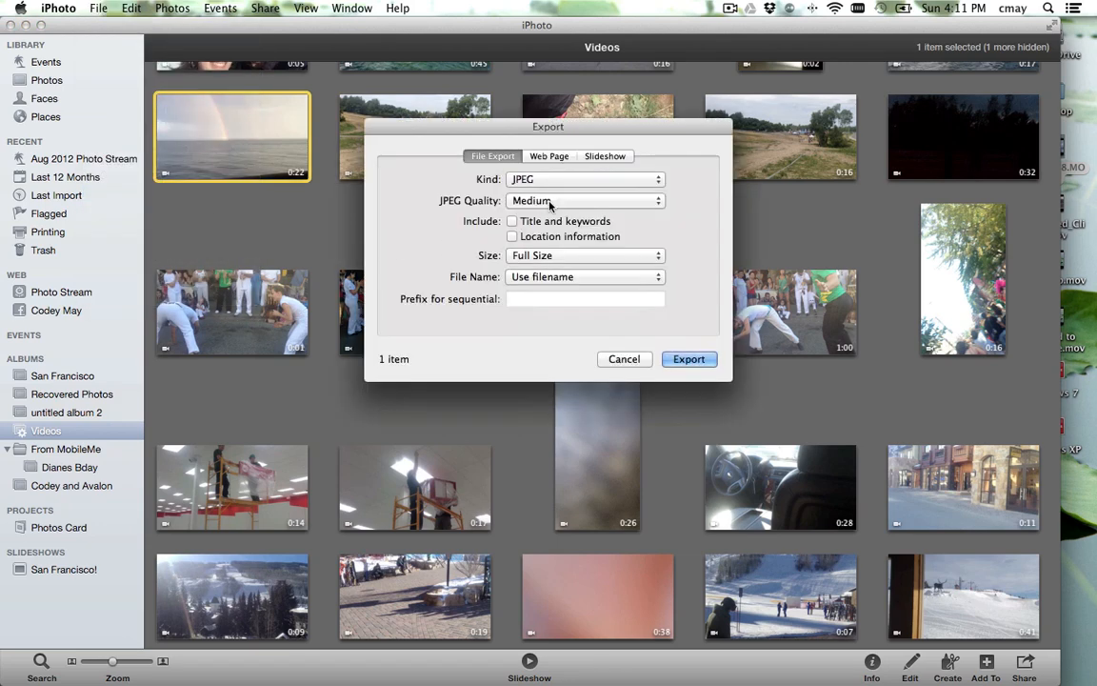
pyautogui.click(583, 179)
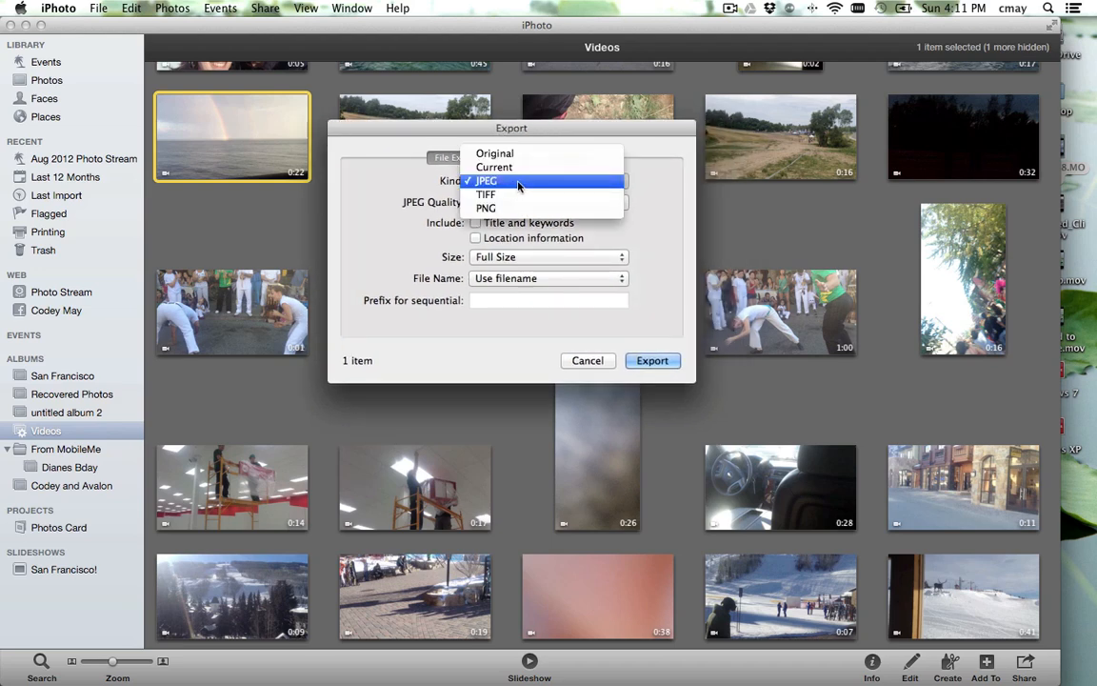
pyautogui.moveTo(496, 152)
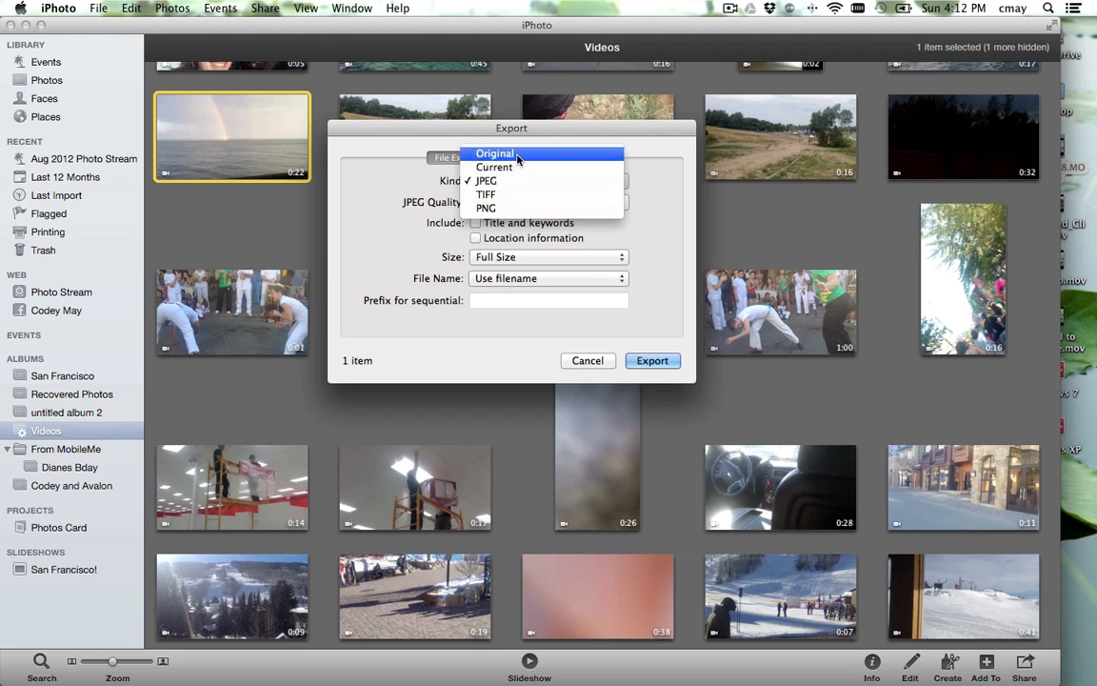
pyautogui.click(495, 153)
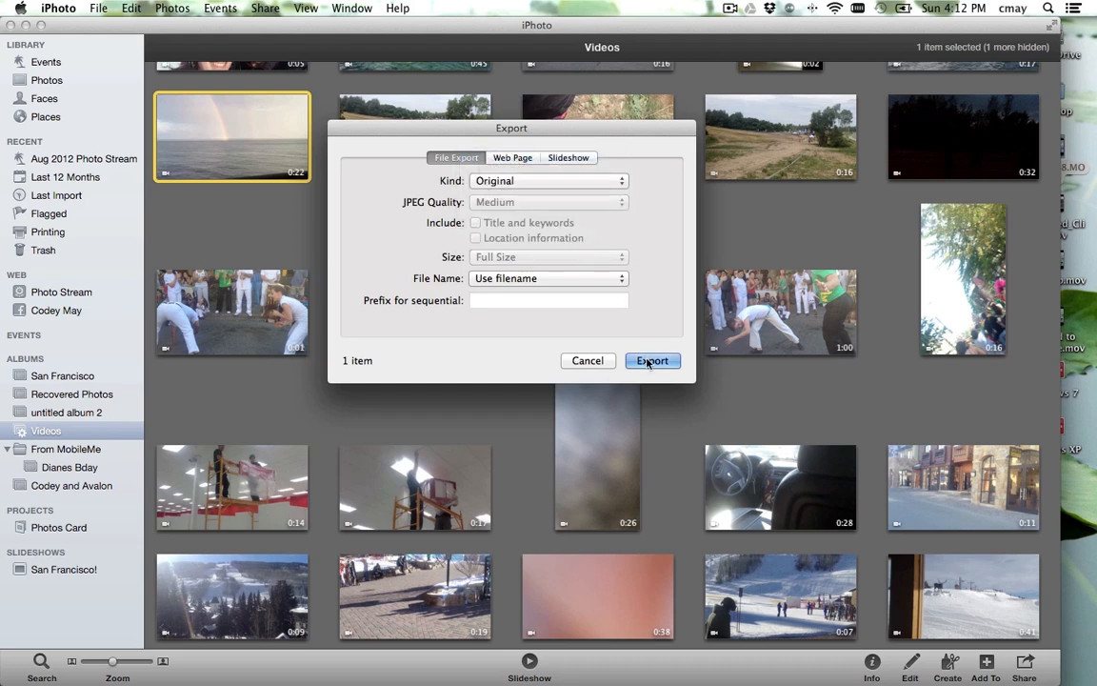
pyautogui.click(651, 360)
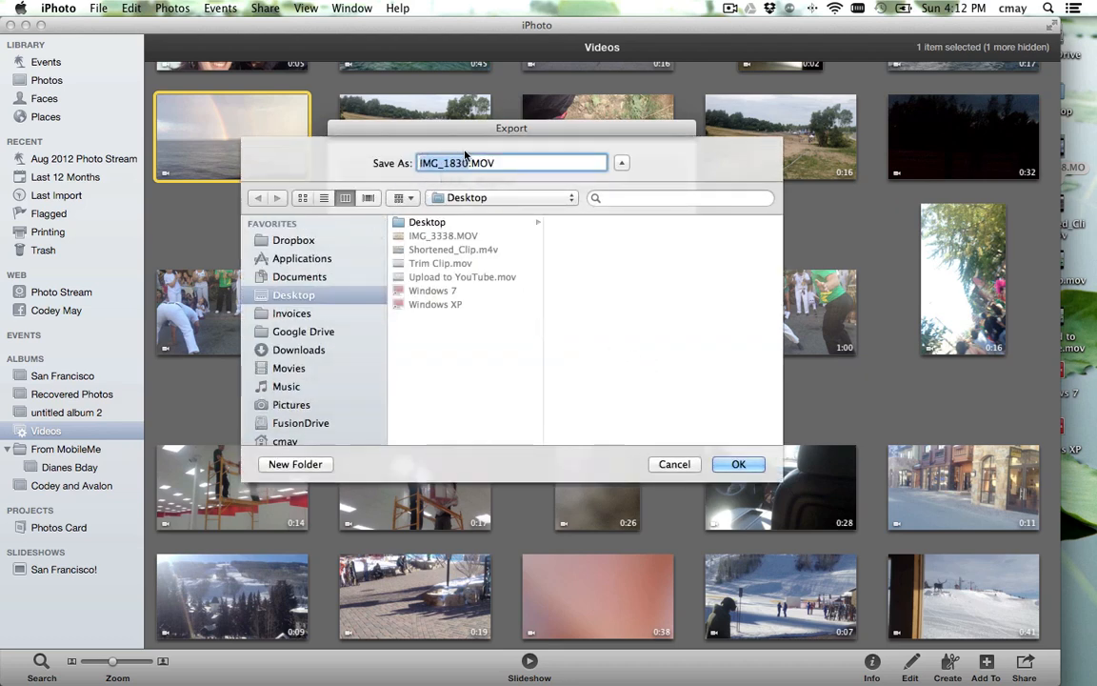
# Save the exported clip to the Desktop as rainbow.MOV
pyautogui.write('rainbow.MOV')
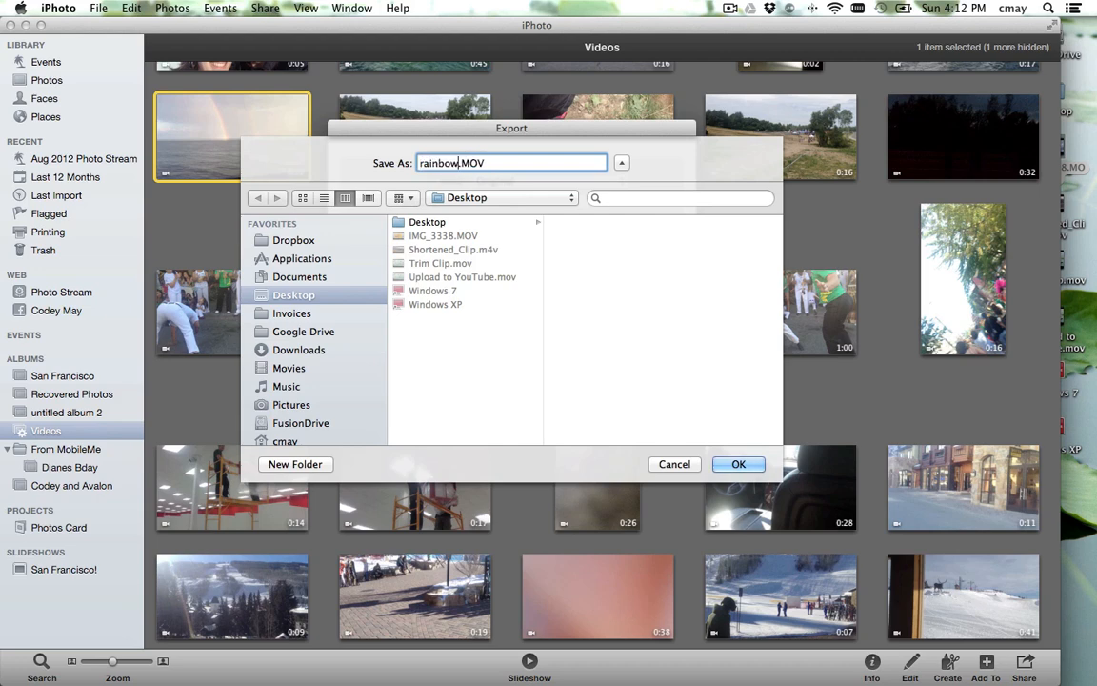
pyautogui.click(675, 465)
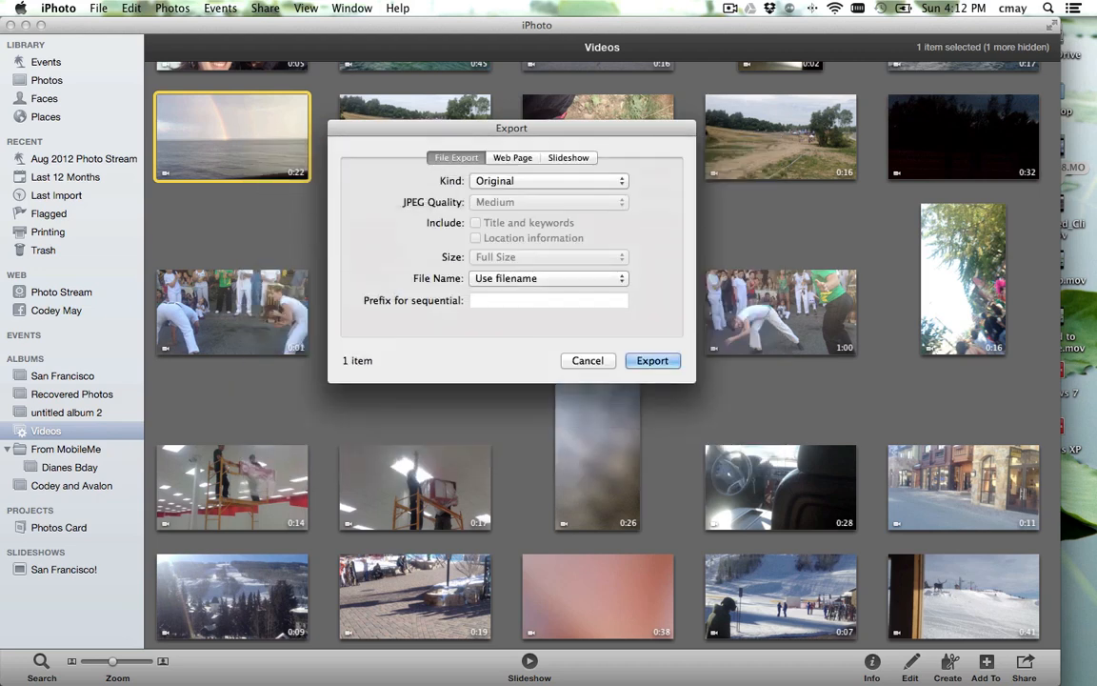
pyautogui.click(651, 360)
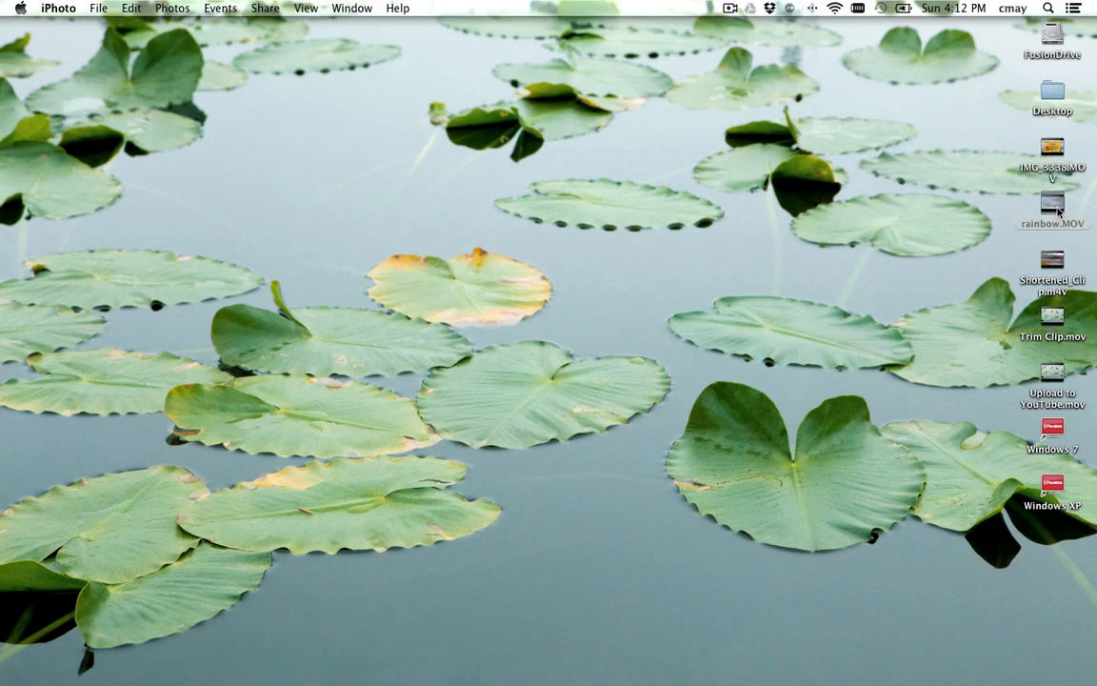
# Preview rainbow.MOV from the desktop in QuickTime Player and close it
pyautogui.click(1051, 204)
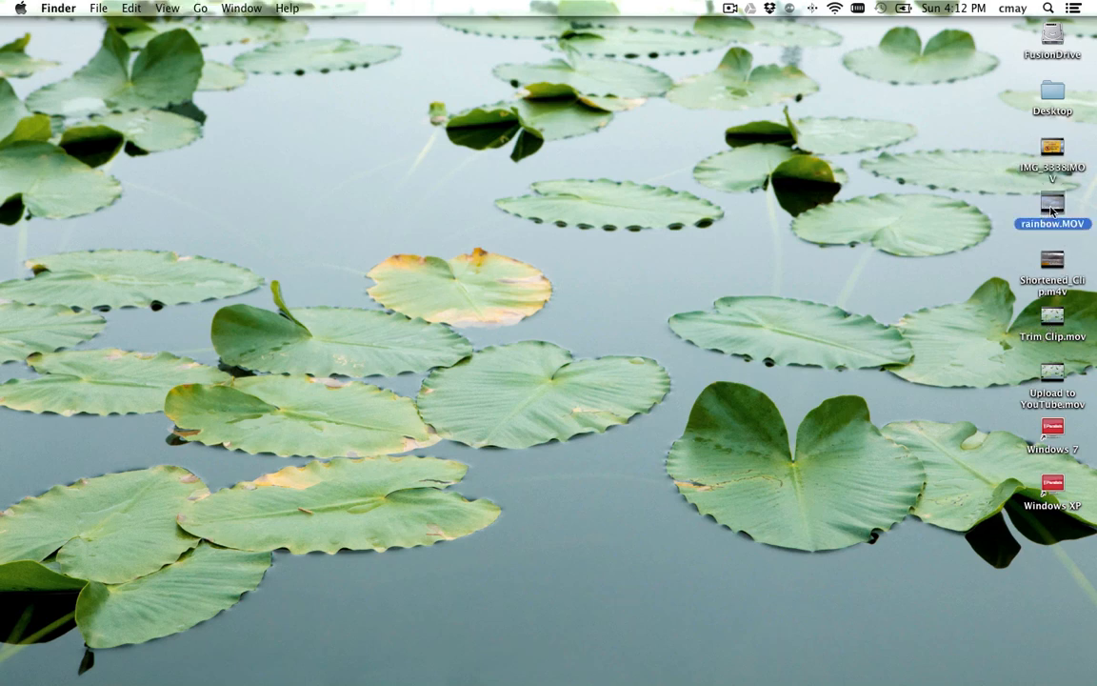
pyautogui.doubleClick(1051, 202)
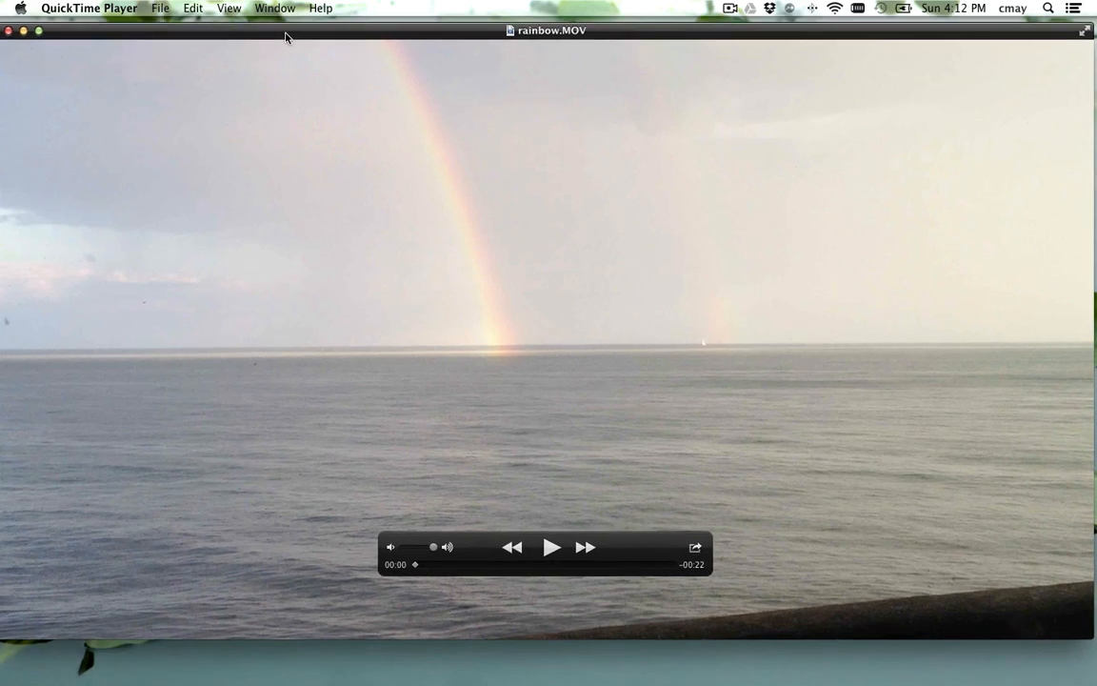
pyautogui.click(8, 31)
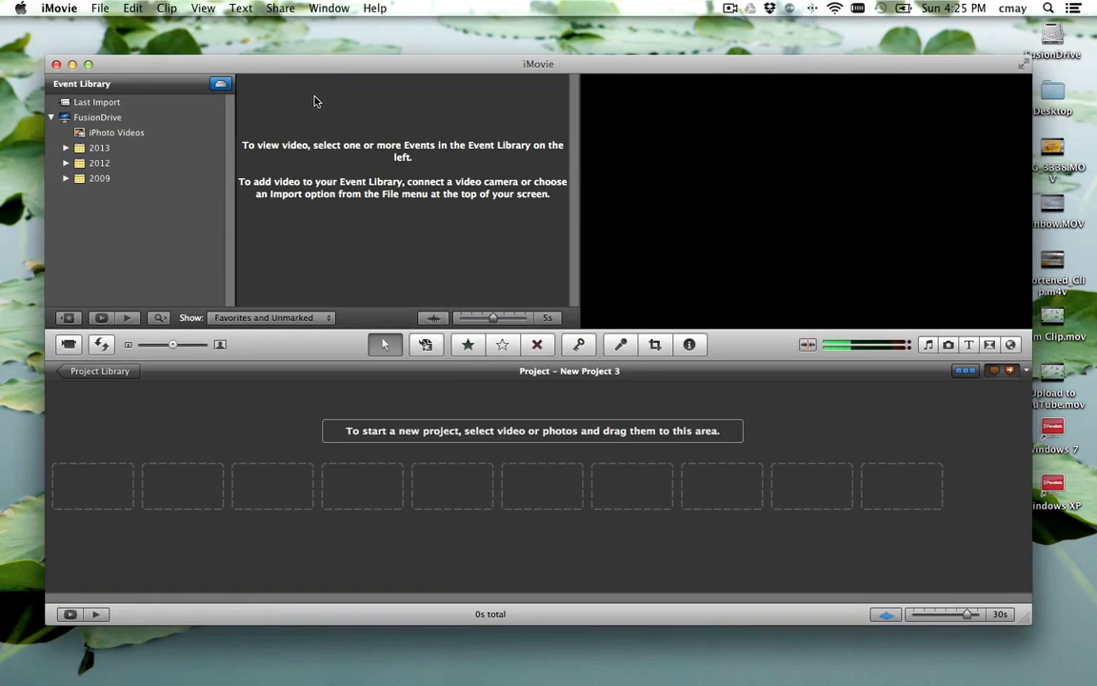
pyautogui.moveTo(347, 70)
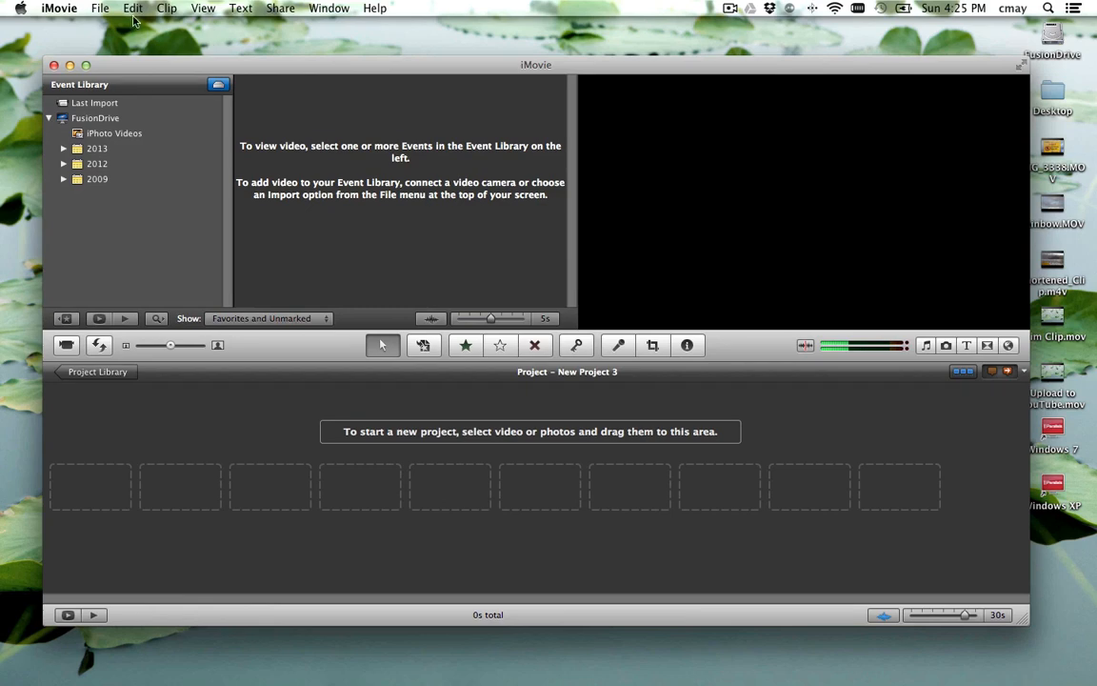
# Start File > Import > Movies in iMovie, showing the Desktop folder
pyautogui.click(99, 7)
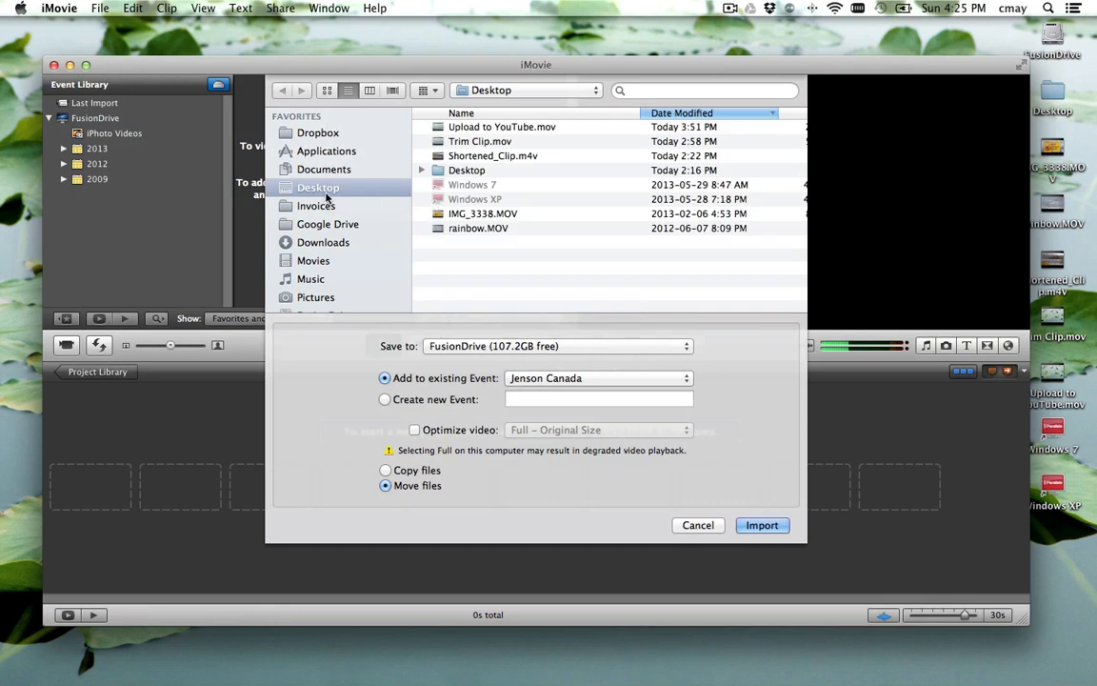
pyautogui.moveTo(499, 229)
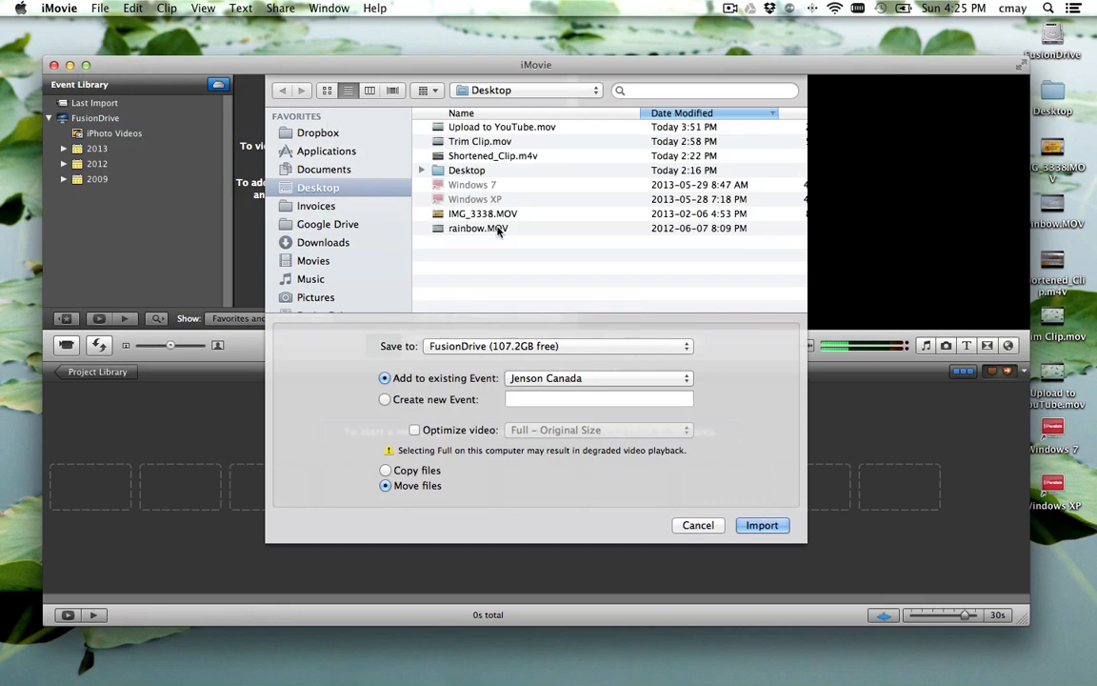
# Import rainbow.MOV into a new event named rainbow tutorial, copying the files
pyautogui.click(478, 229)
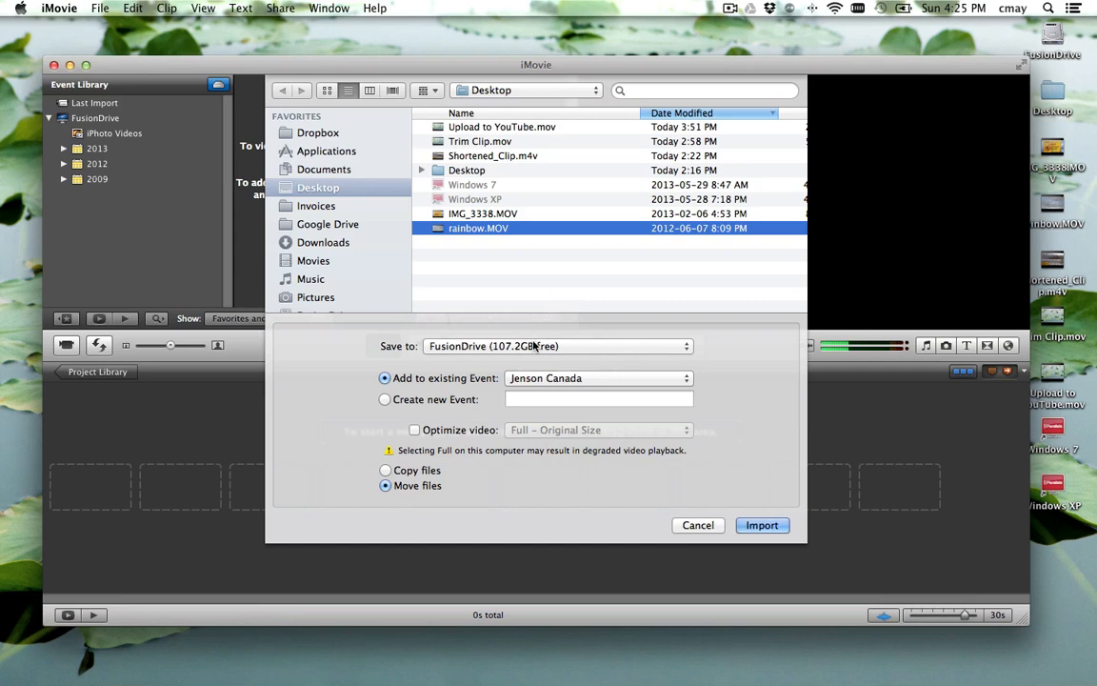
pyautogui.moveTo(556, 347)
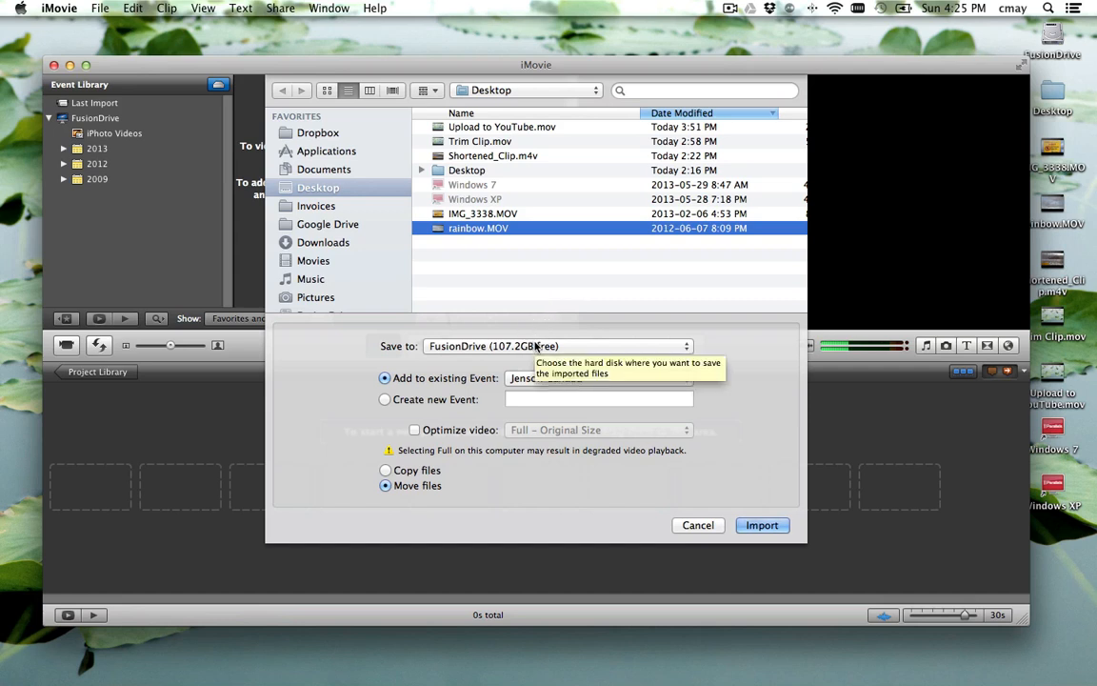
pyautogui.moveTo(486, 351)
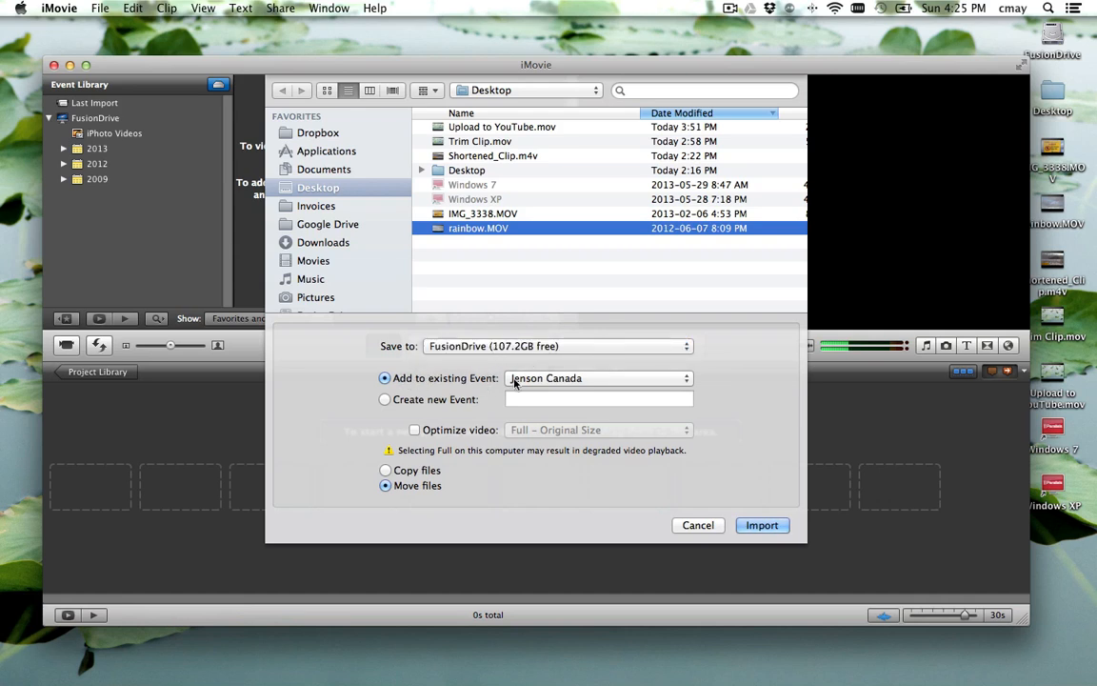
pyautogui.click(598, 377)
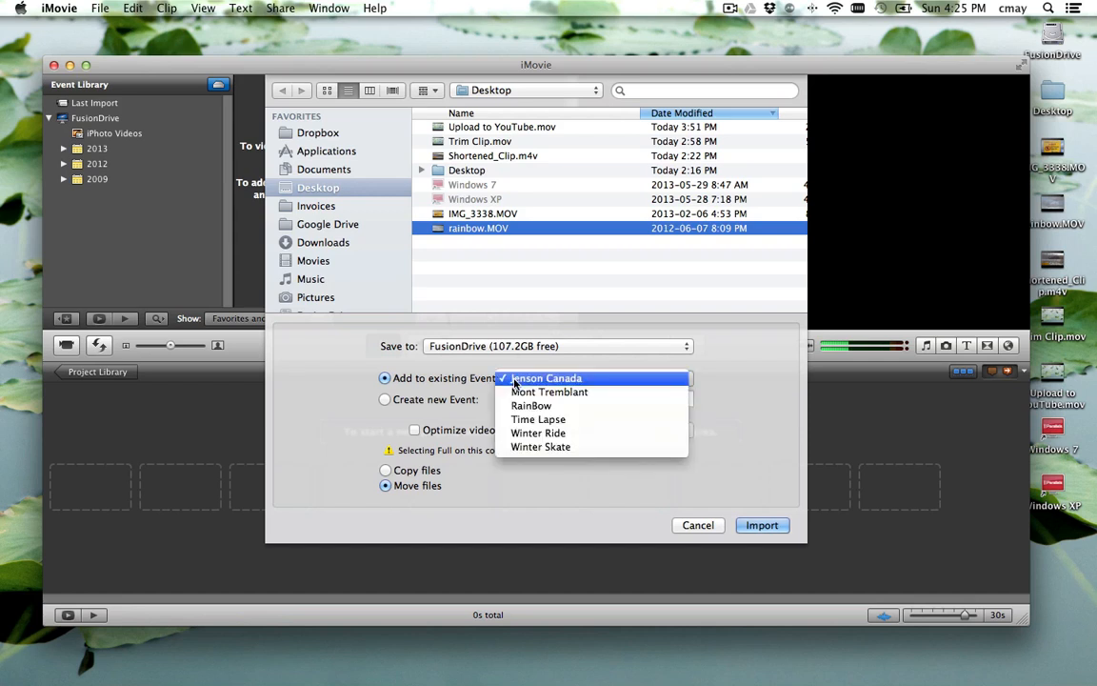
pyautogui.click(384, 400)
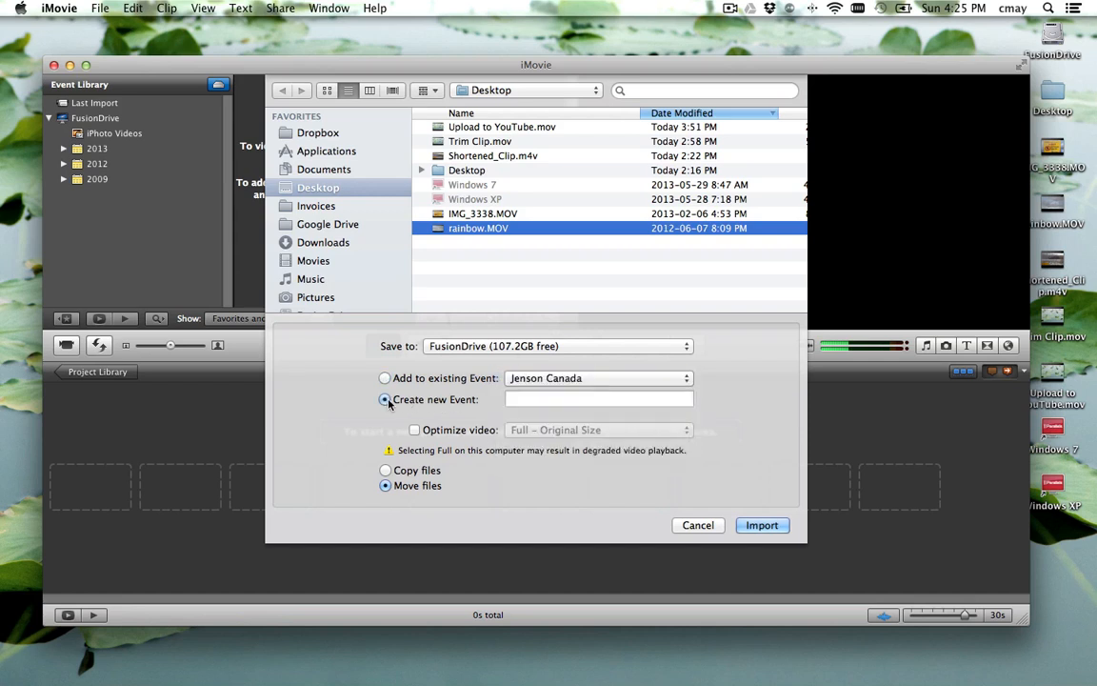
pyautogui.click(598, 400)
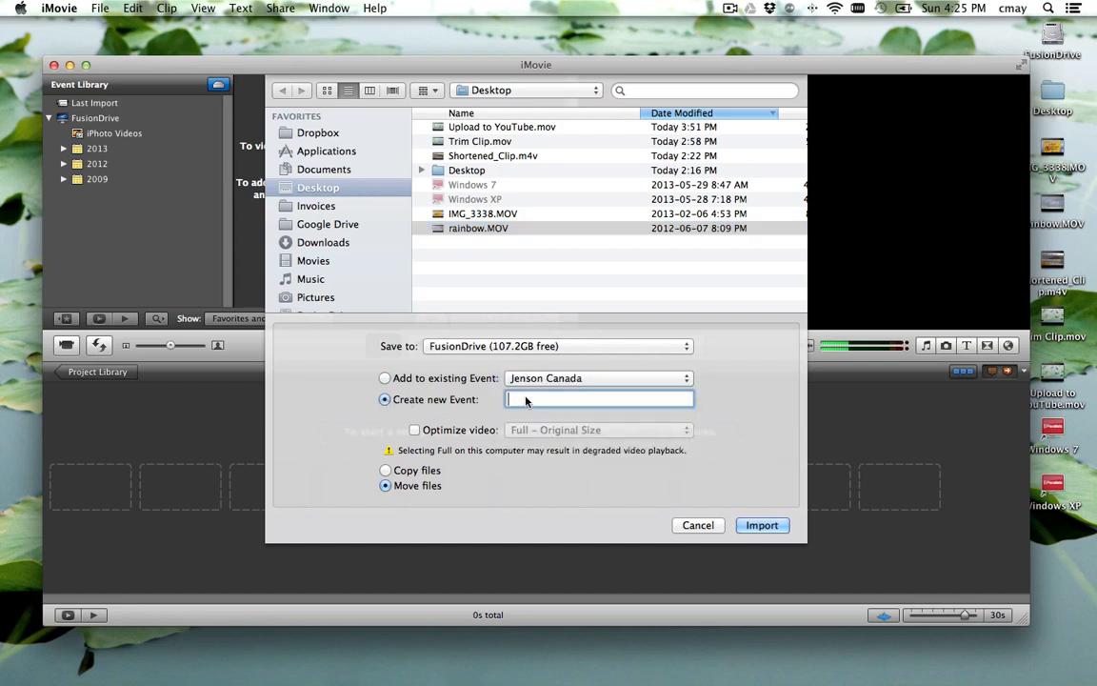
pyautogui.write('rainbow tutorial')
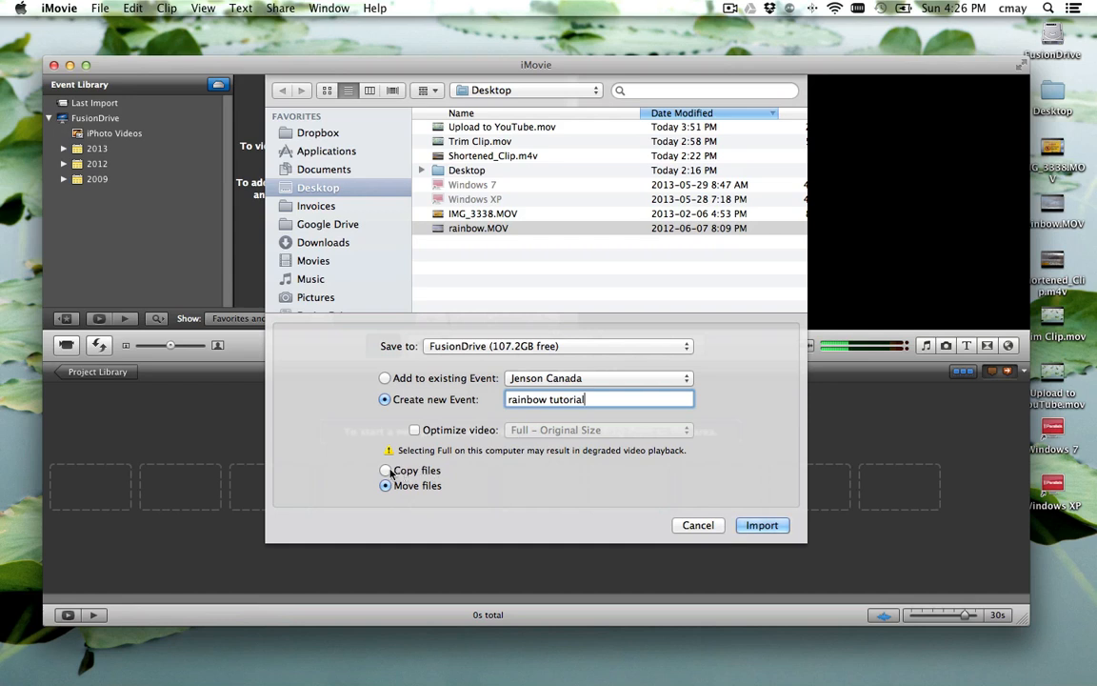
pyautogui.click(384, 468)
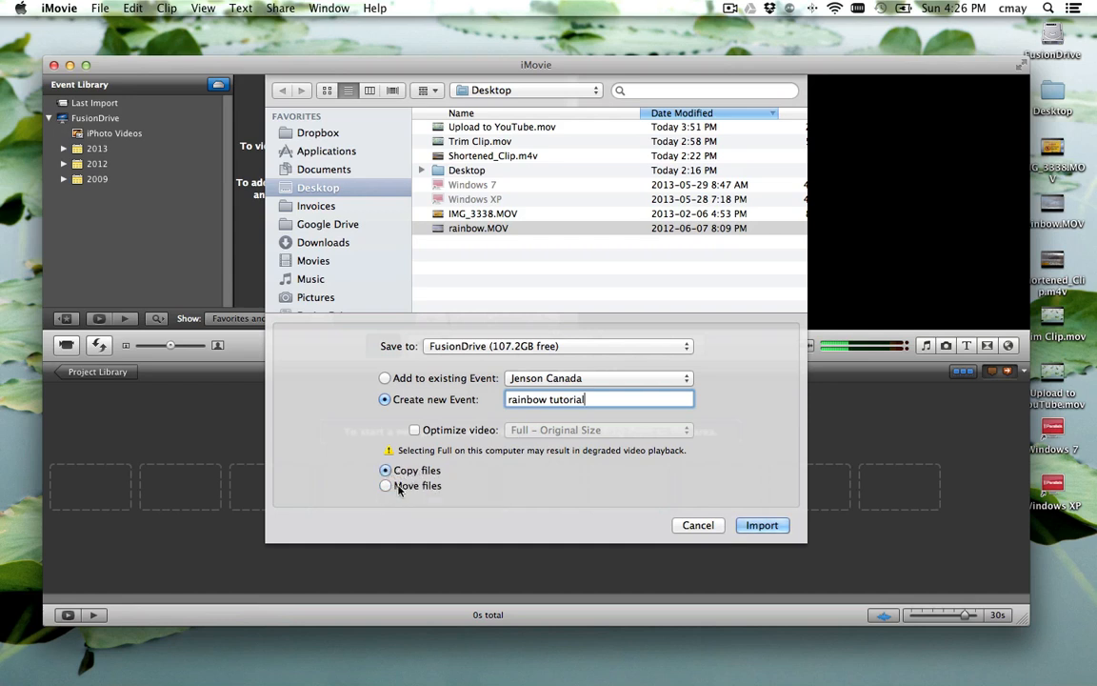
pyautogui.moveTo(417, 486)
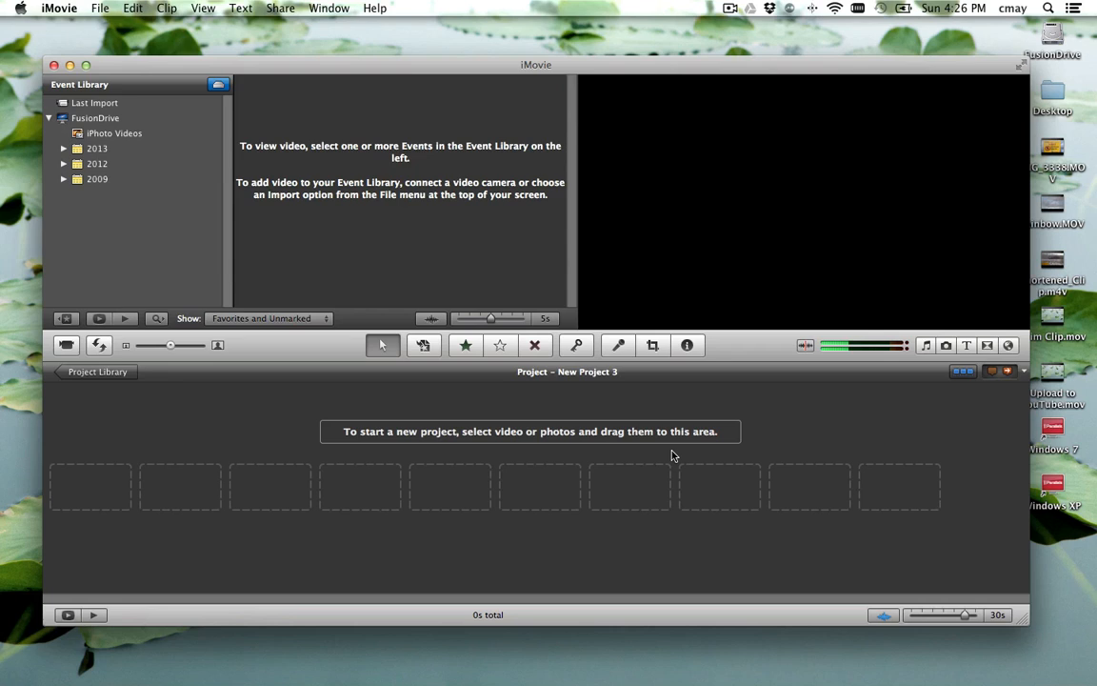
pyautogui.moveTo(632, 396)
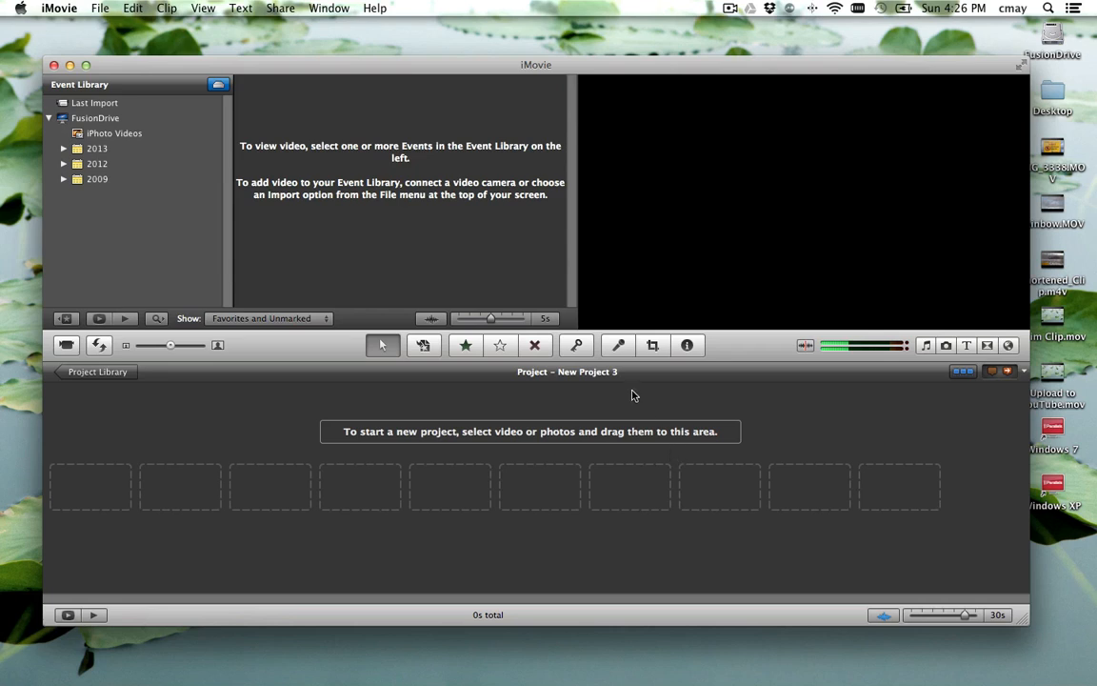
pyautogui.moveTo(198, 244)
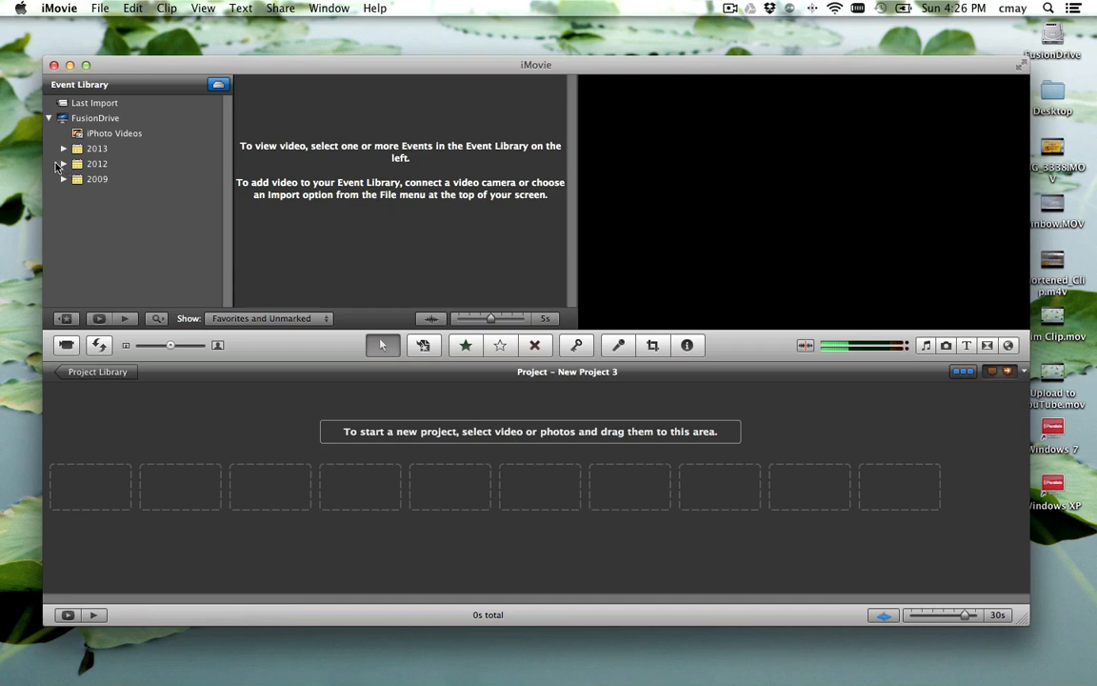
pyautogui.moveTo(61, 164)
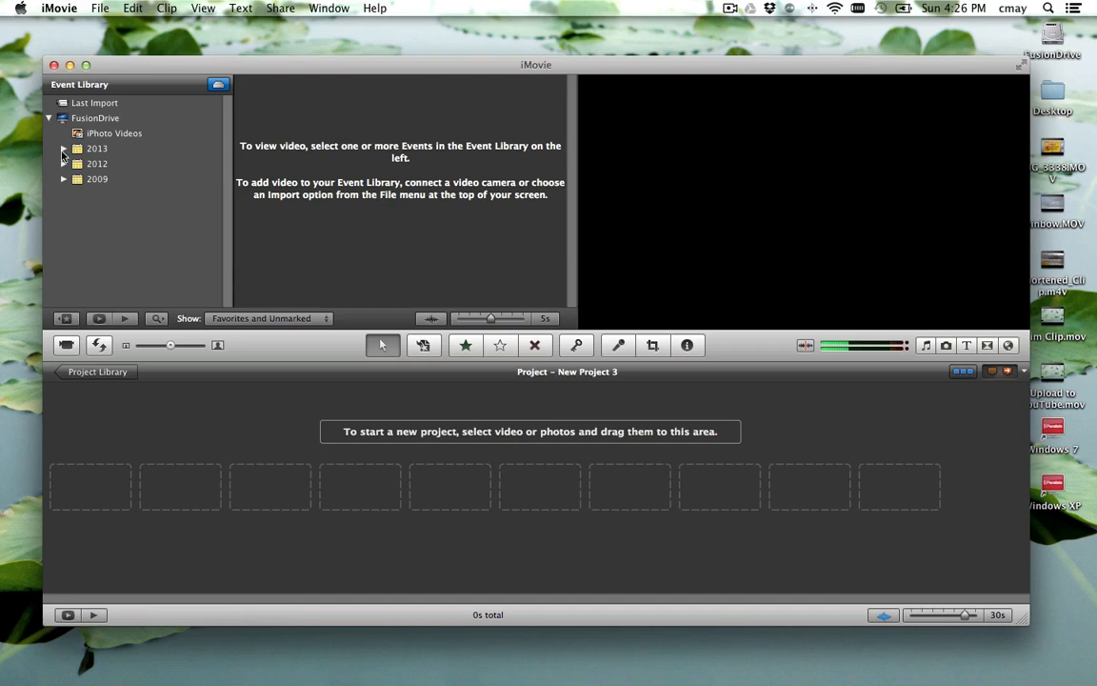
# Expand the Event Library years and show the rainbow tutorial event's clips
pyautogui.click(63, 149)
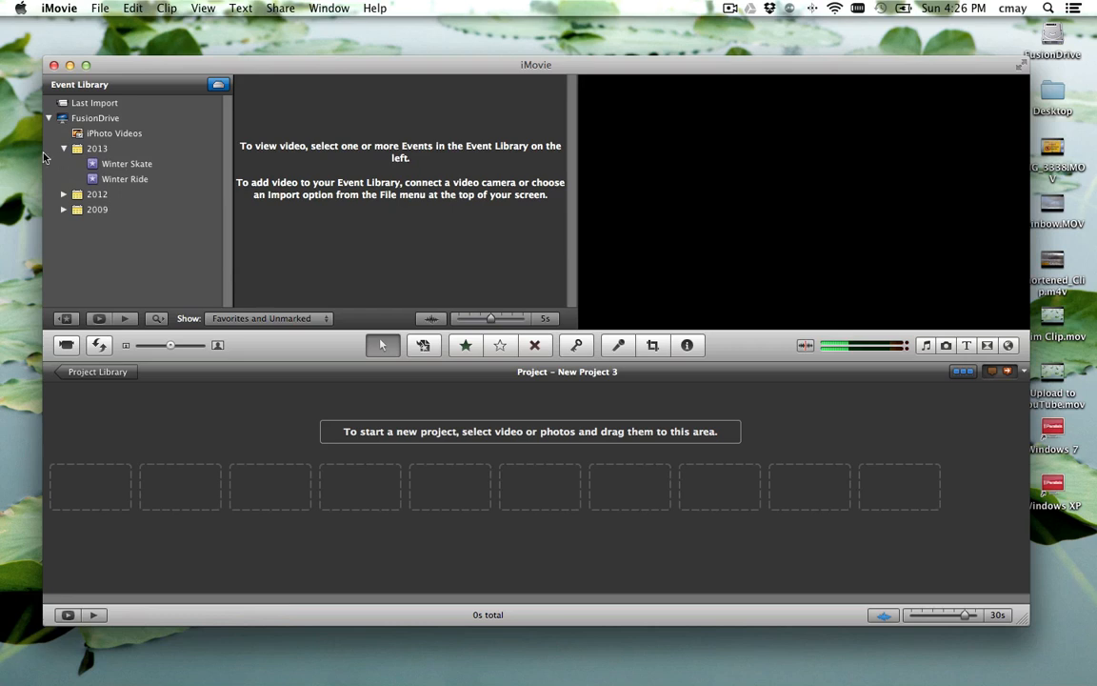
pyautogui.click(65, 163)
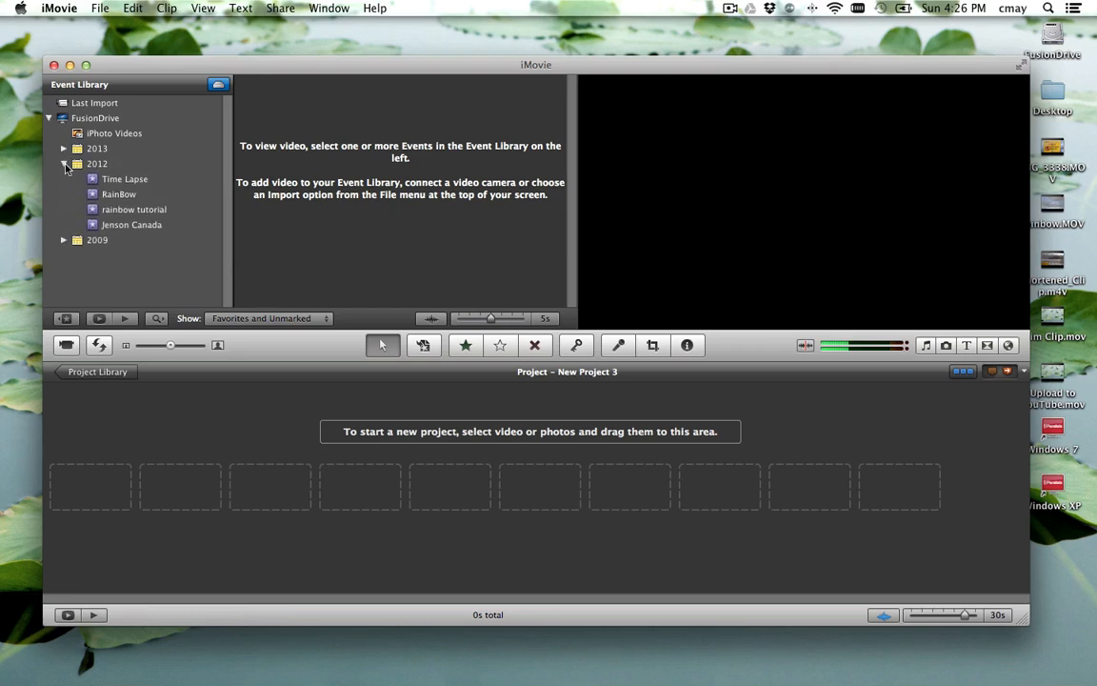
pyautogui.click(133, 208)
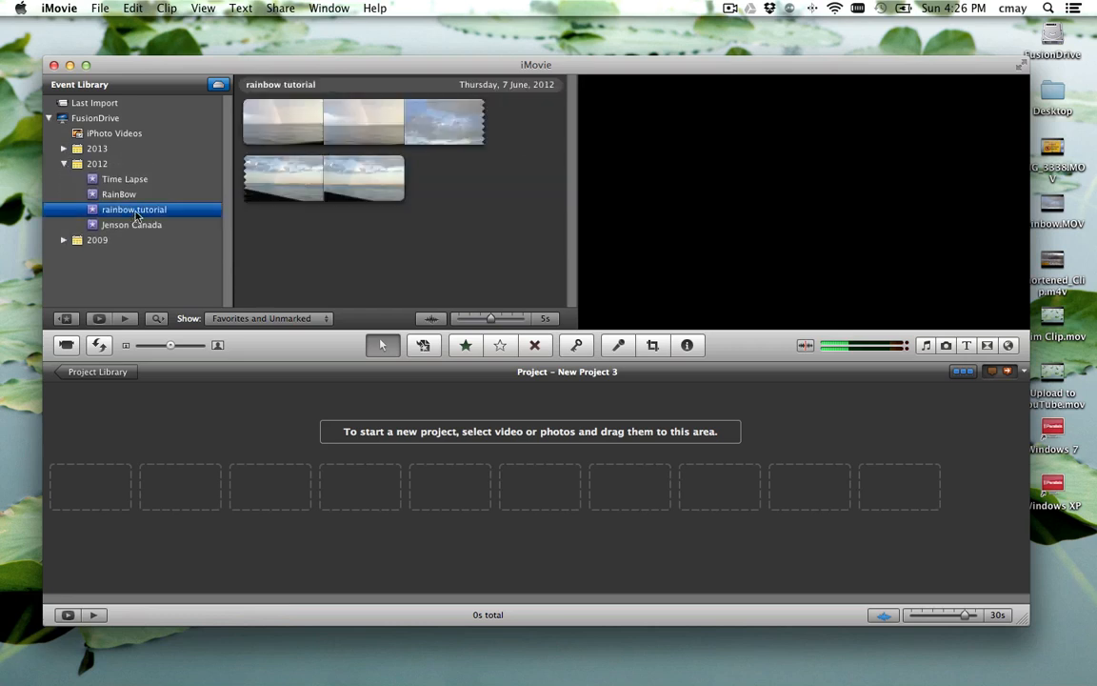
pyautogui.moveTo(270, 124)
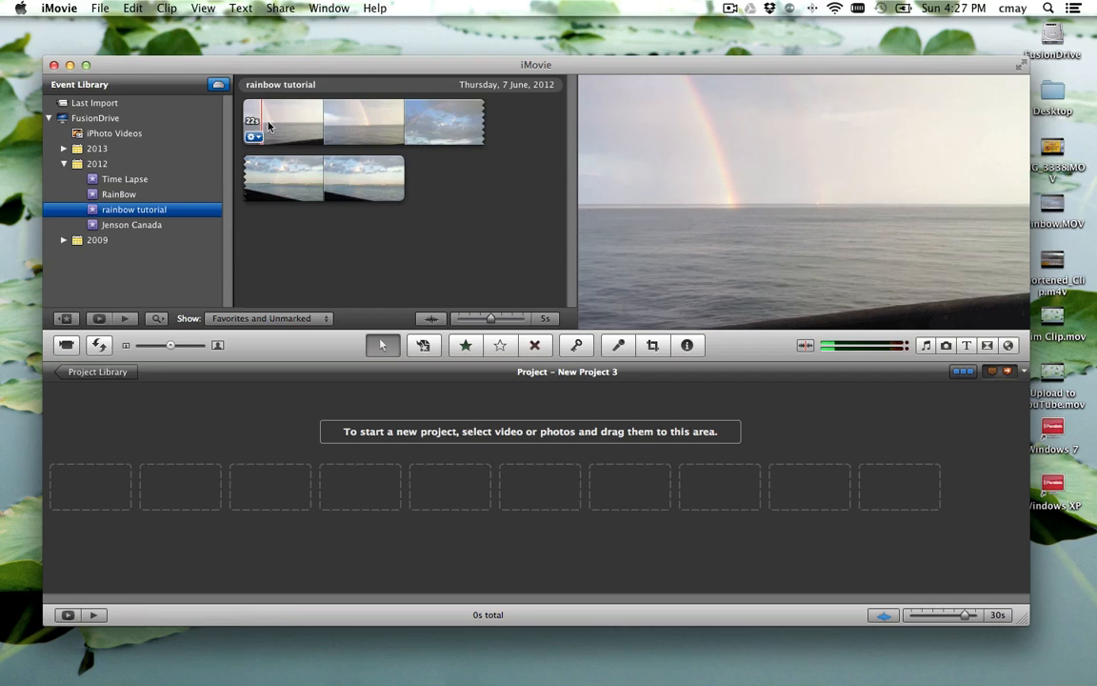
pyautogui.moveTo(391, 129)
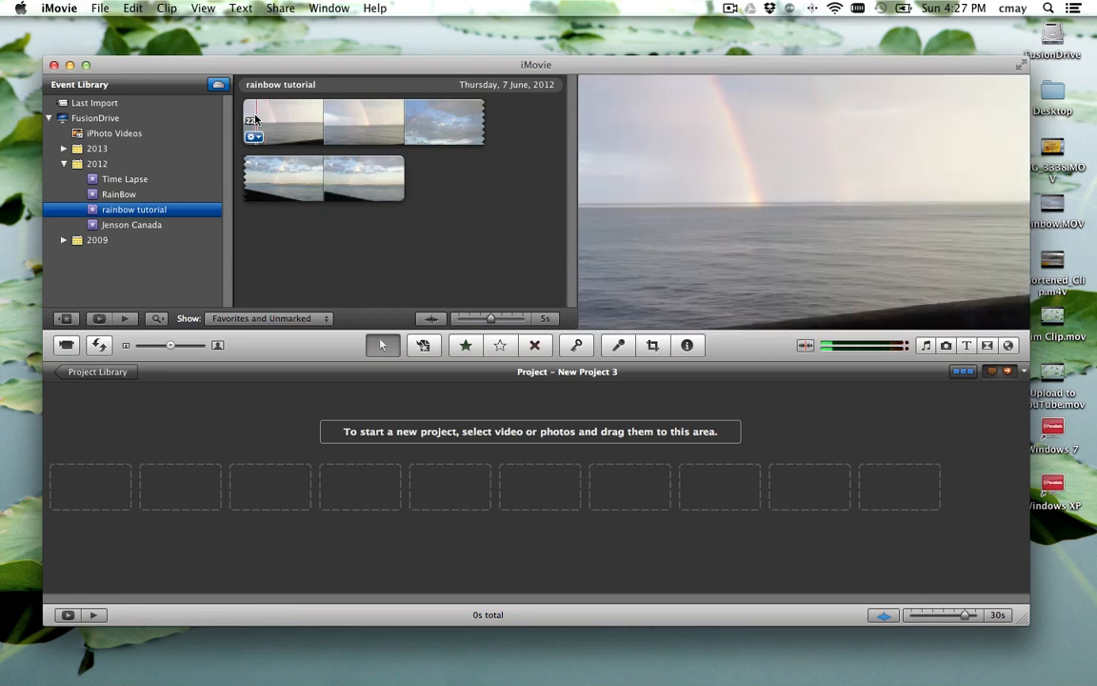
# Drag the first rainbow tutorial clip into New Project 3's timeline and select it
pyautogui.click(270, 121)
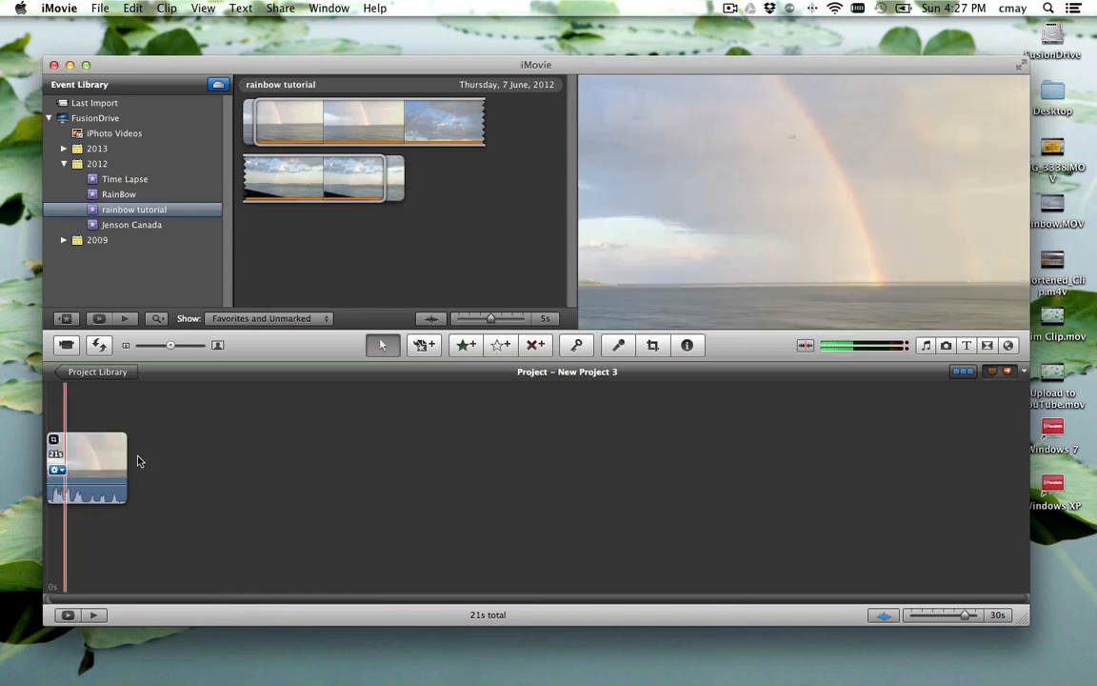
pyautogui.click(94, 453)
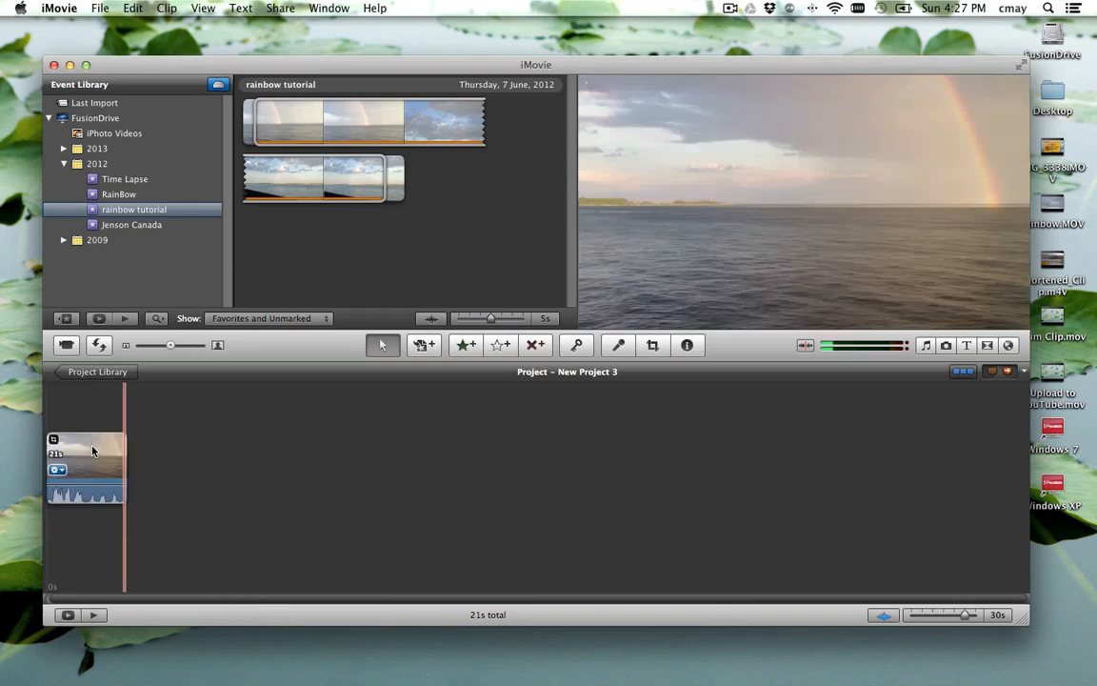